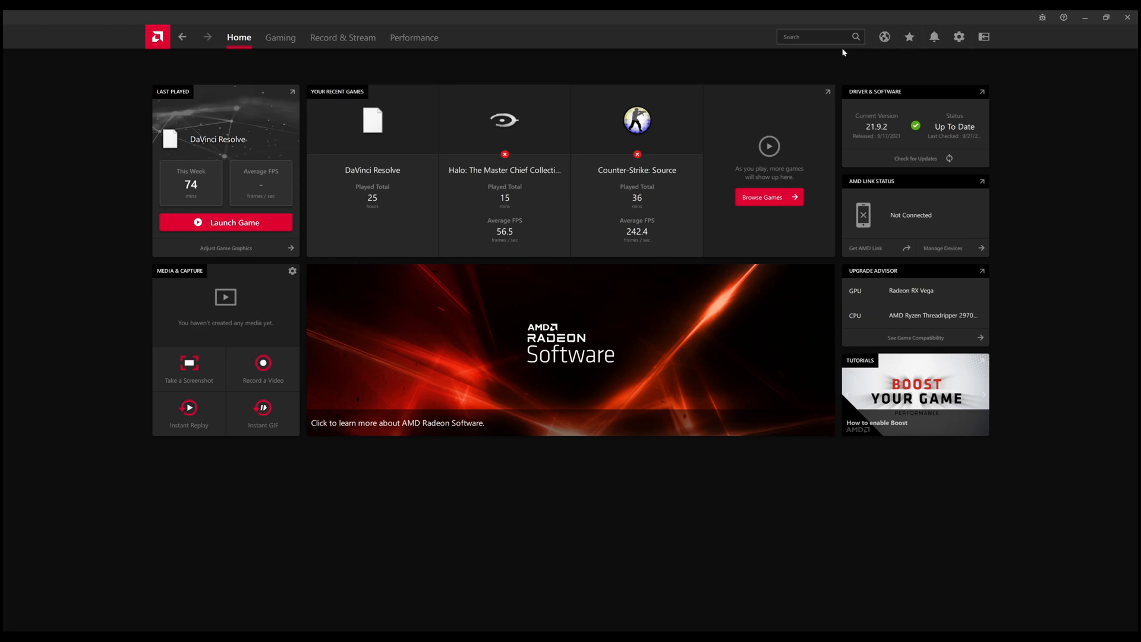
mouse_move(959, 37)
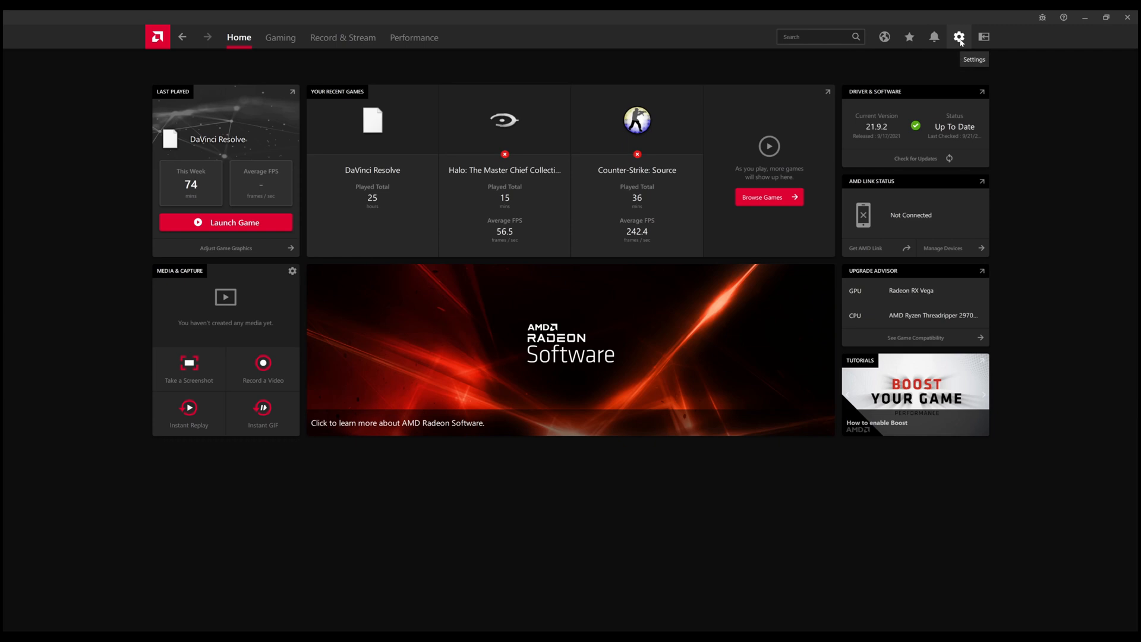
Step: Open the Radeon Software Settings from the gear icon, landing on the System page
click(960, 36)
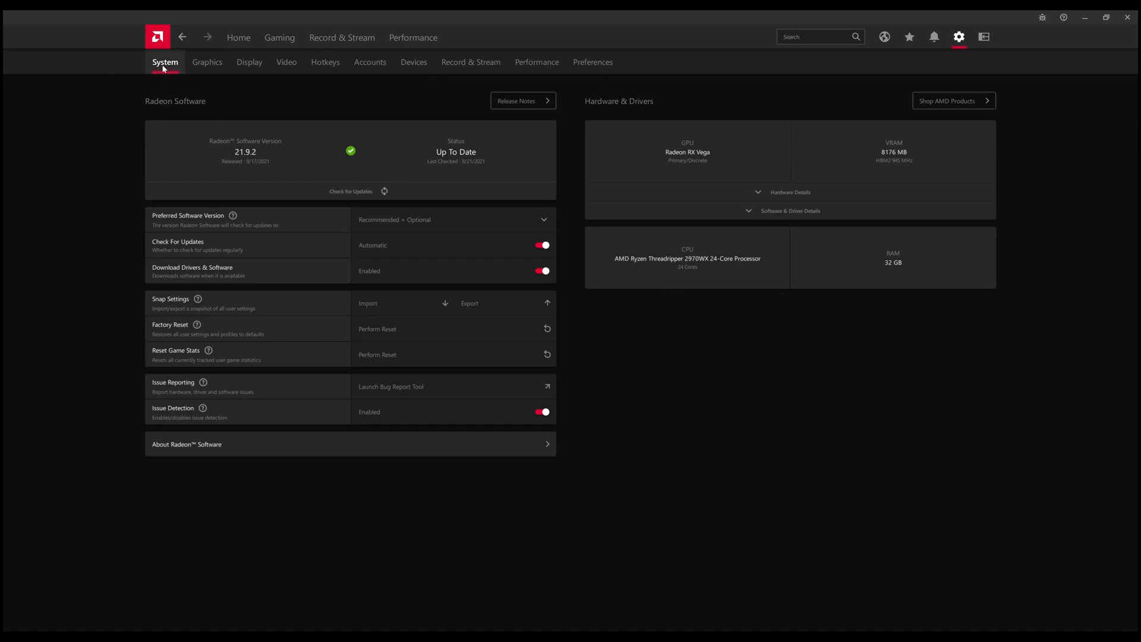
mouse_move(594, 62)
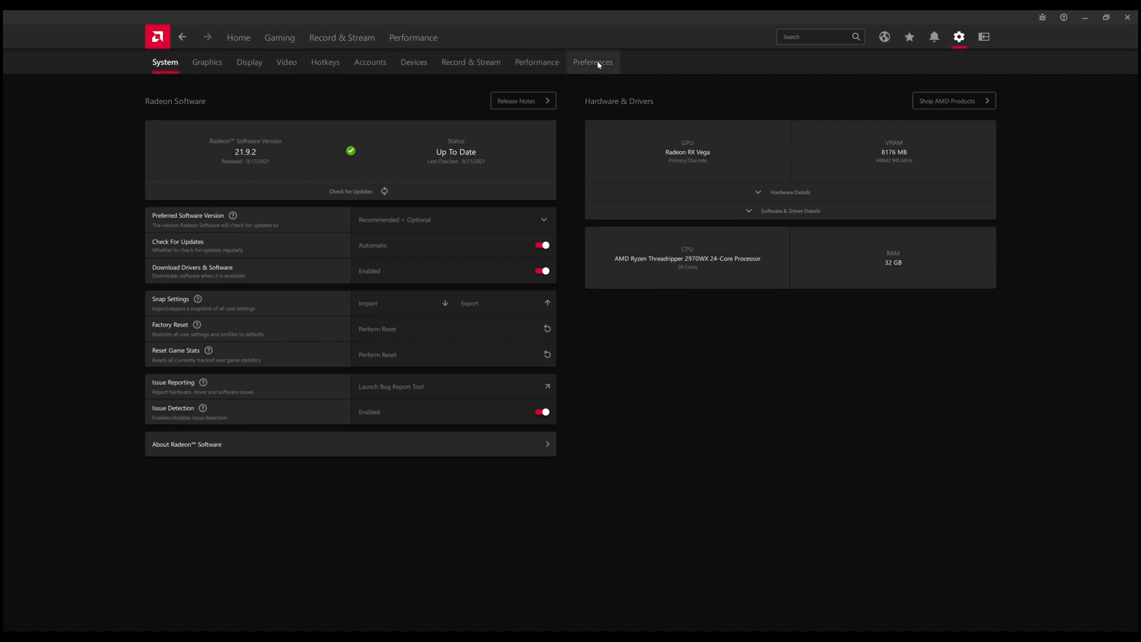
Step: Show the Preferences page listing VR streaming and general options
click(594, 62)
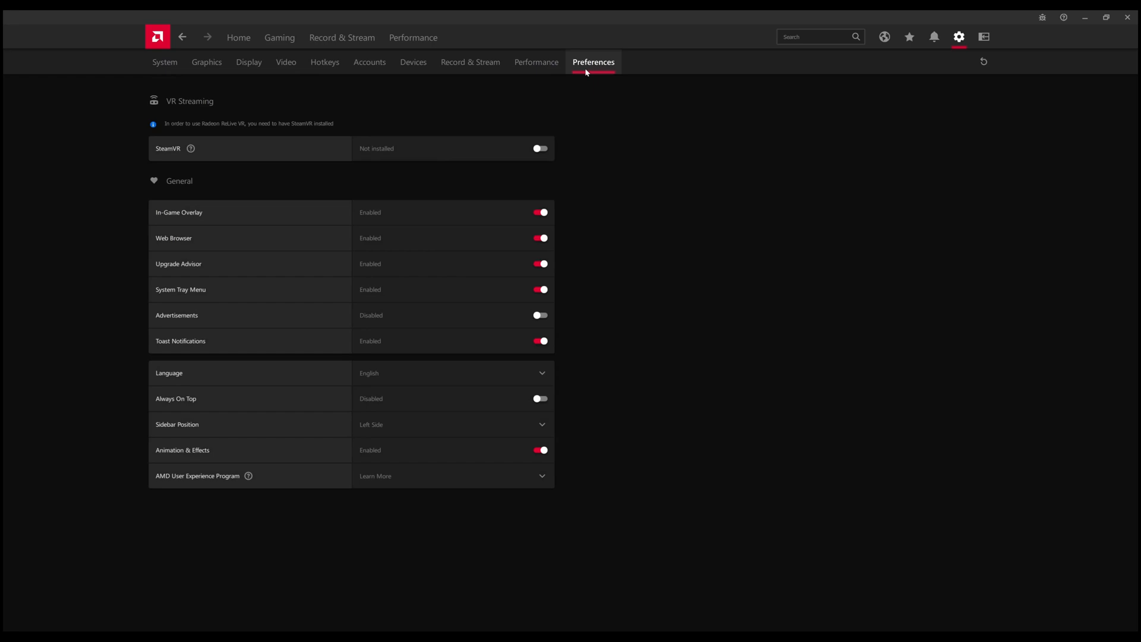
click(542, 373)
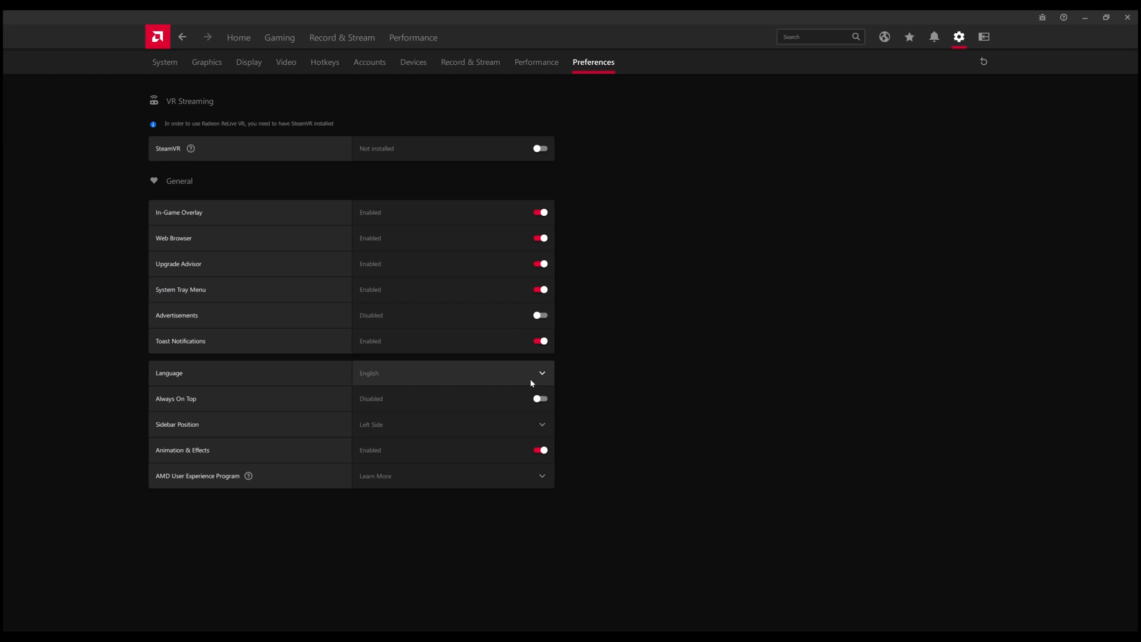
mouse_move(563, 362)
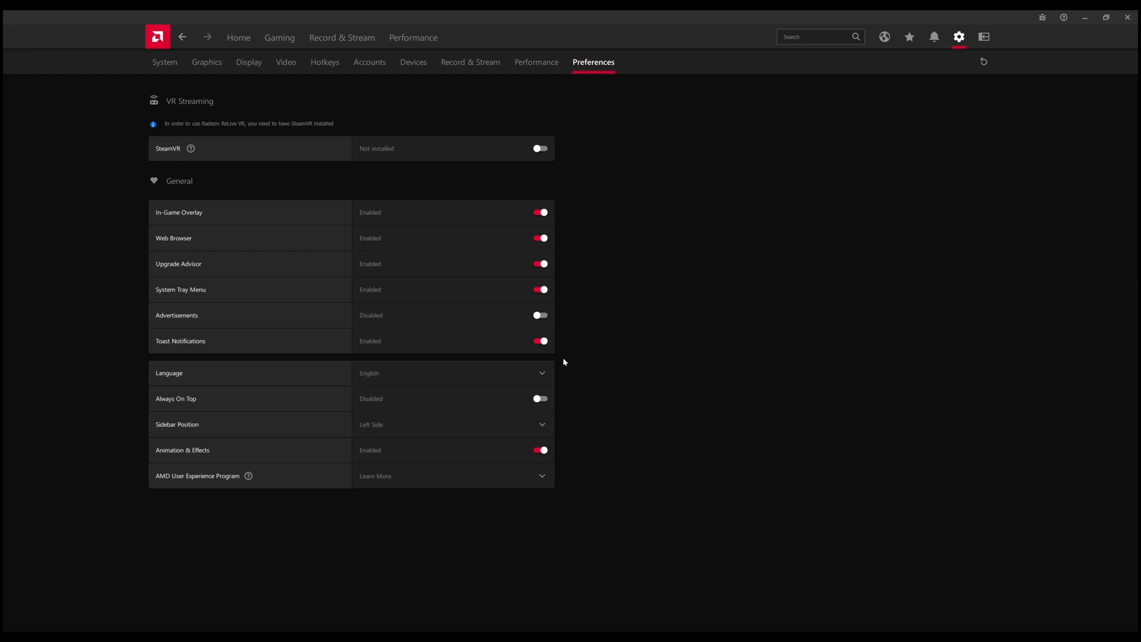
mouse_move(690, 353)
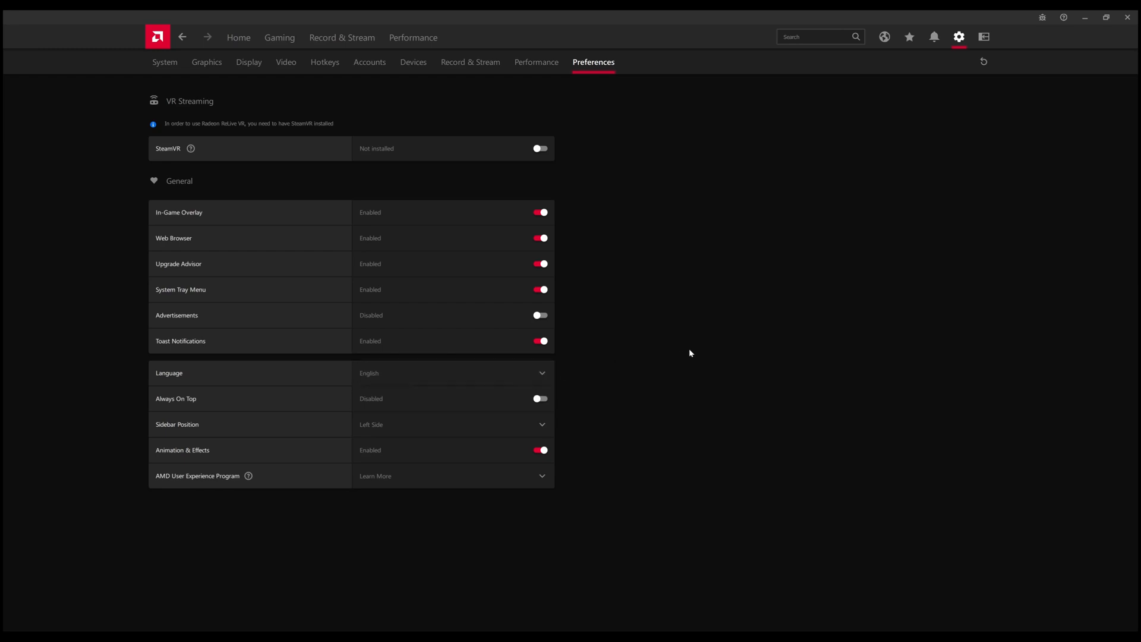
mouse_move(635, 370)
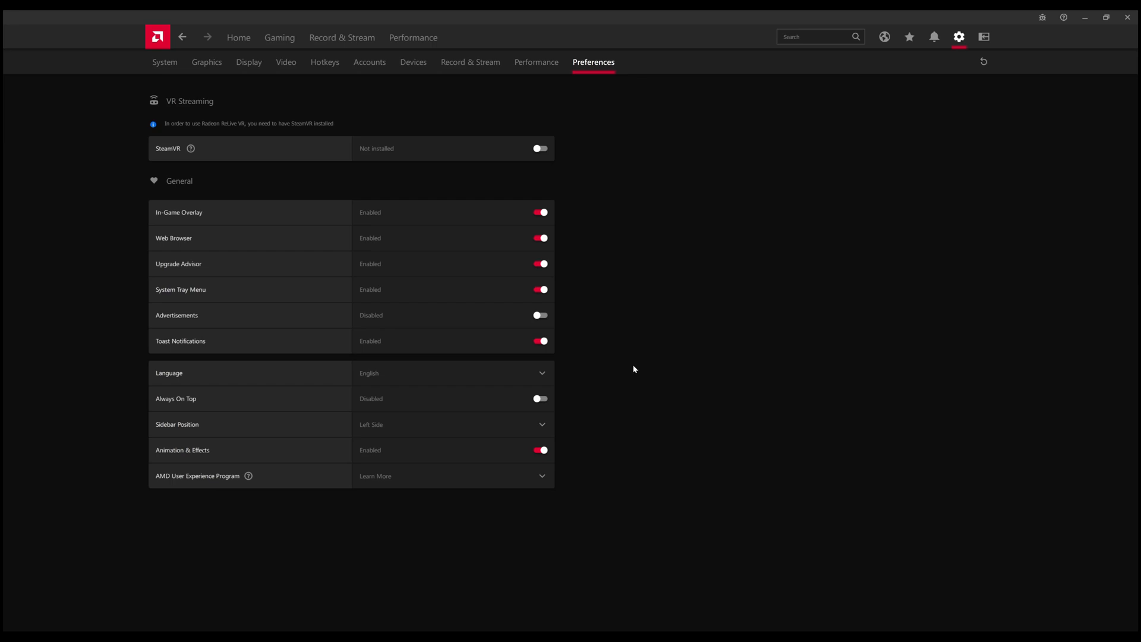